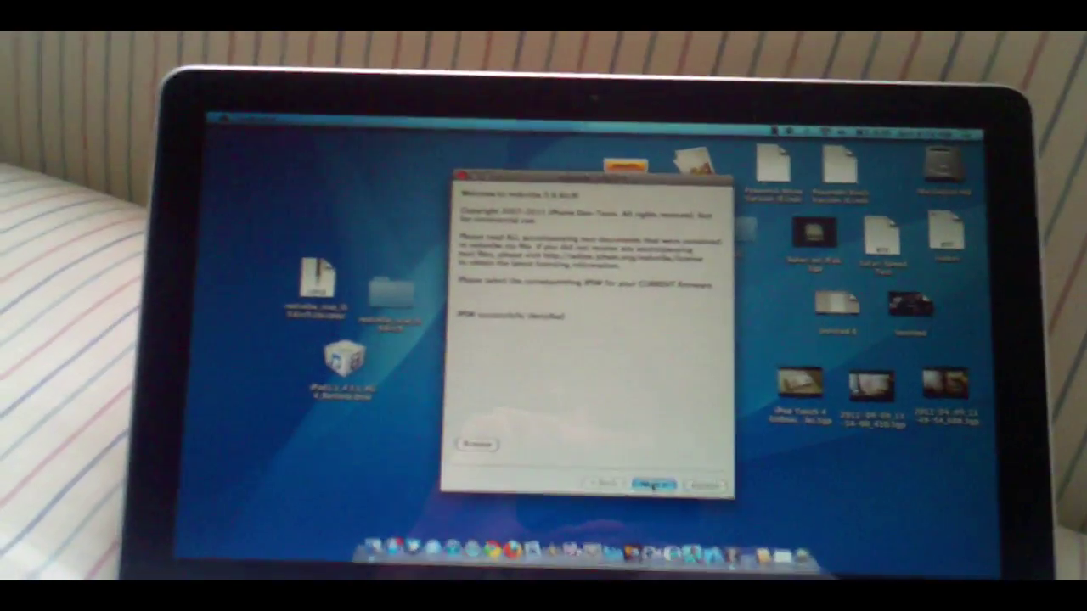
Continue past the identified iPod firmware so redsn0w starts processing the kernel
{"action": "left_click", "coordinate": [648, 470]}
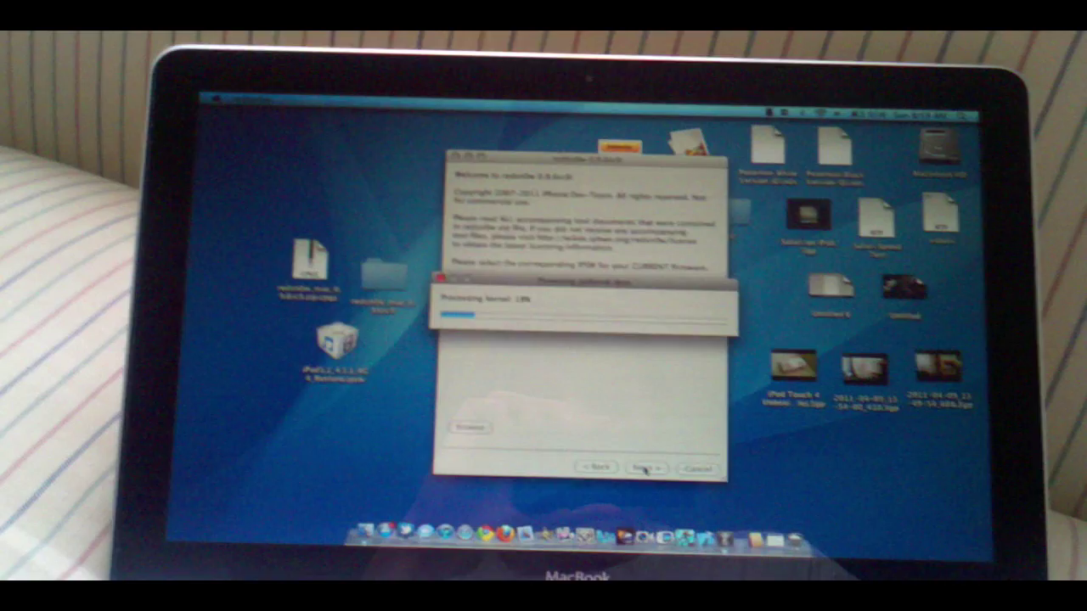